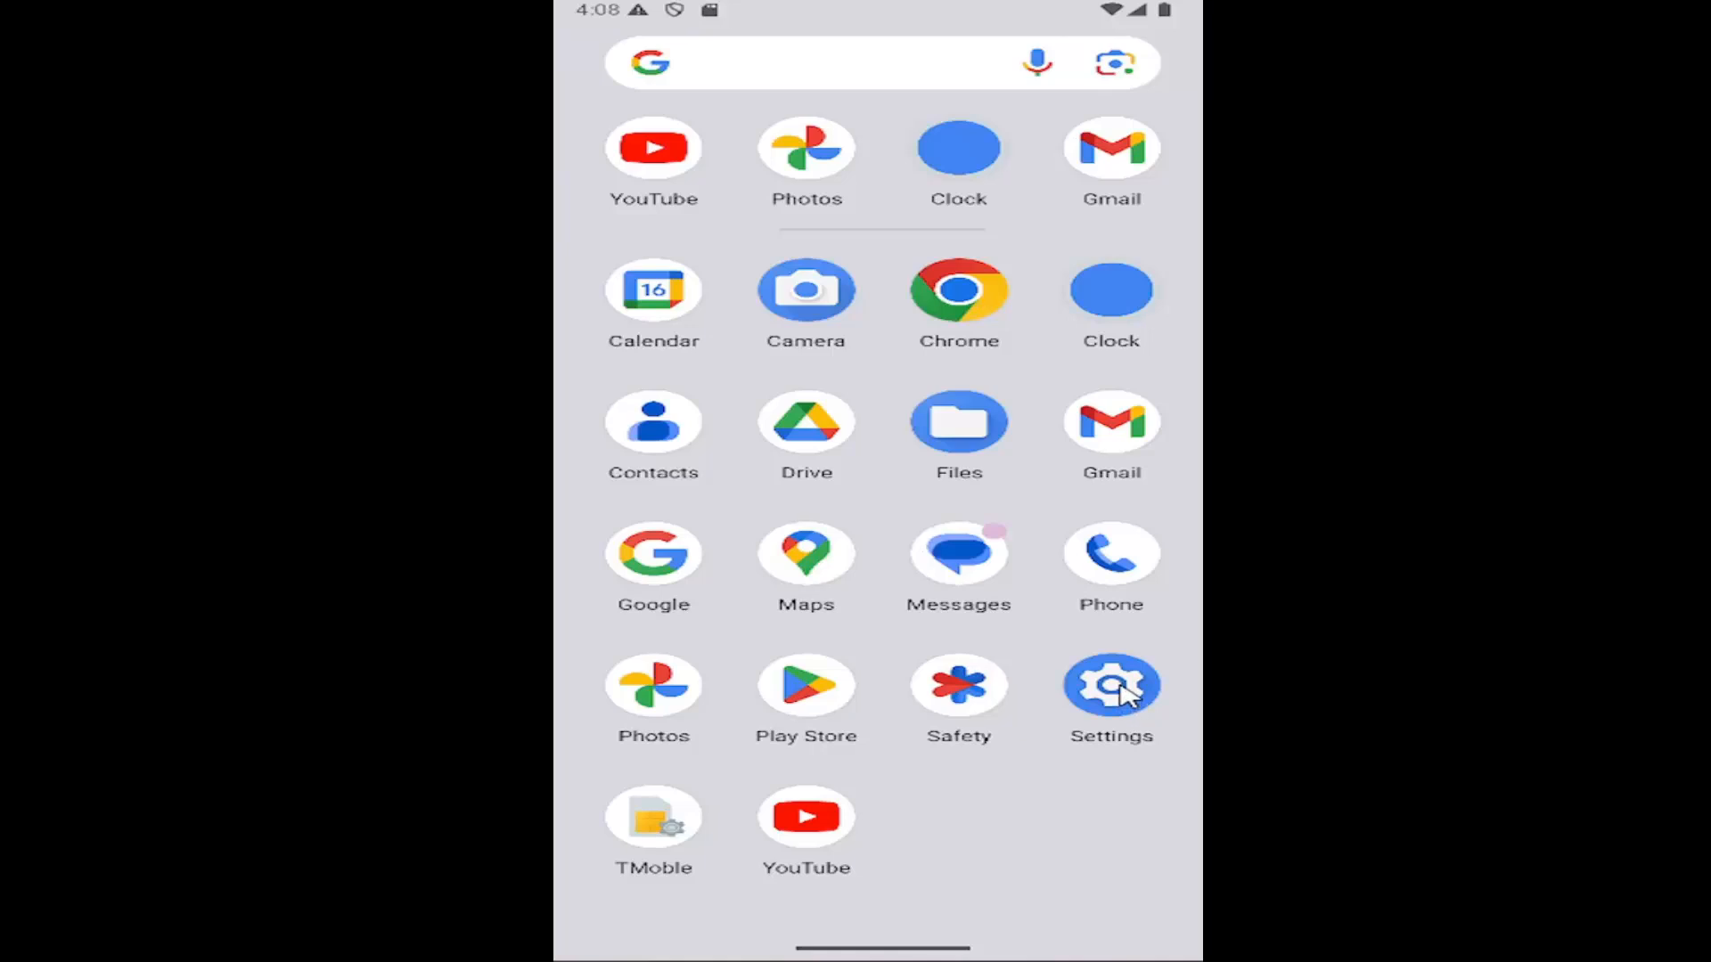
Step: Reach the full list of all 26 installed apps from the Apps section of Settings
{"action": "left_click", "coordinate": [1112, 688]}
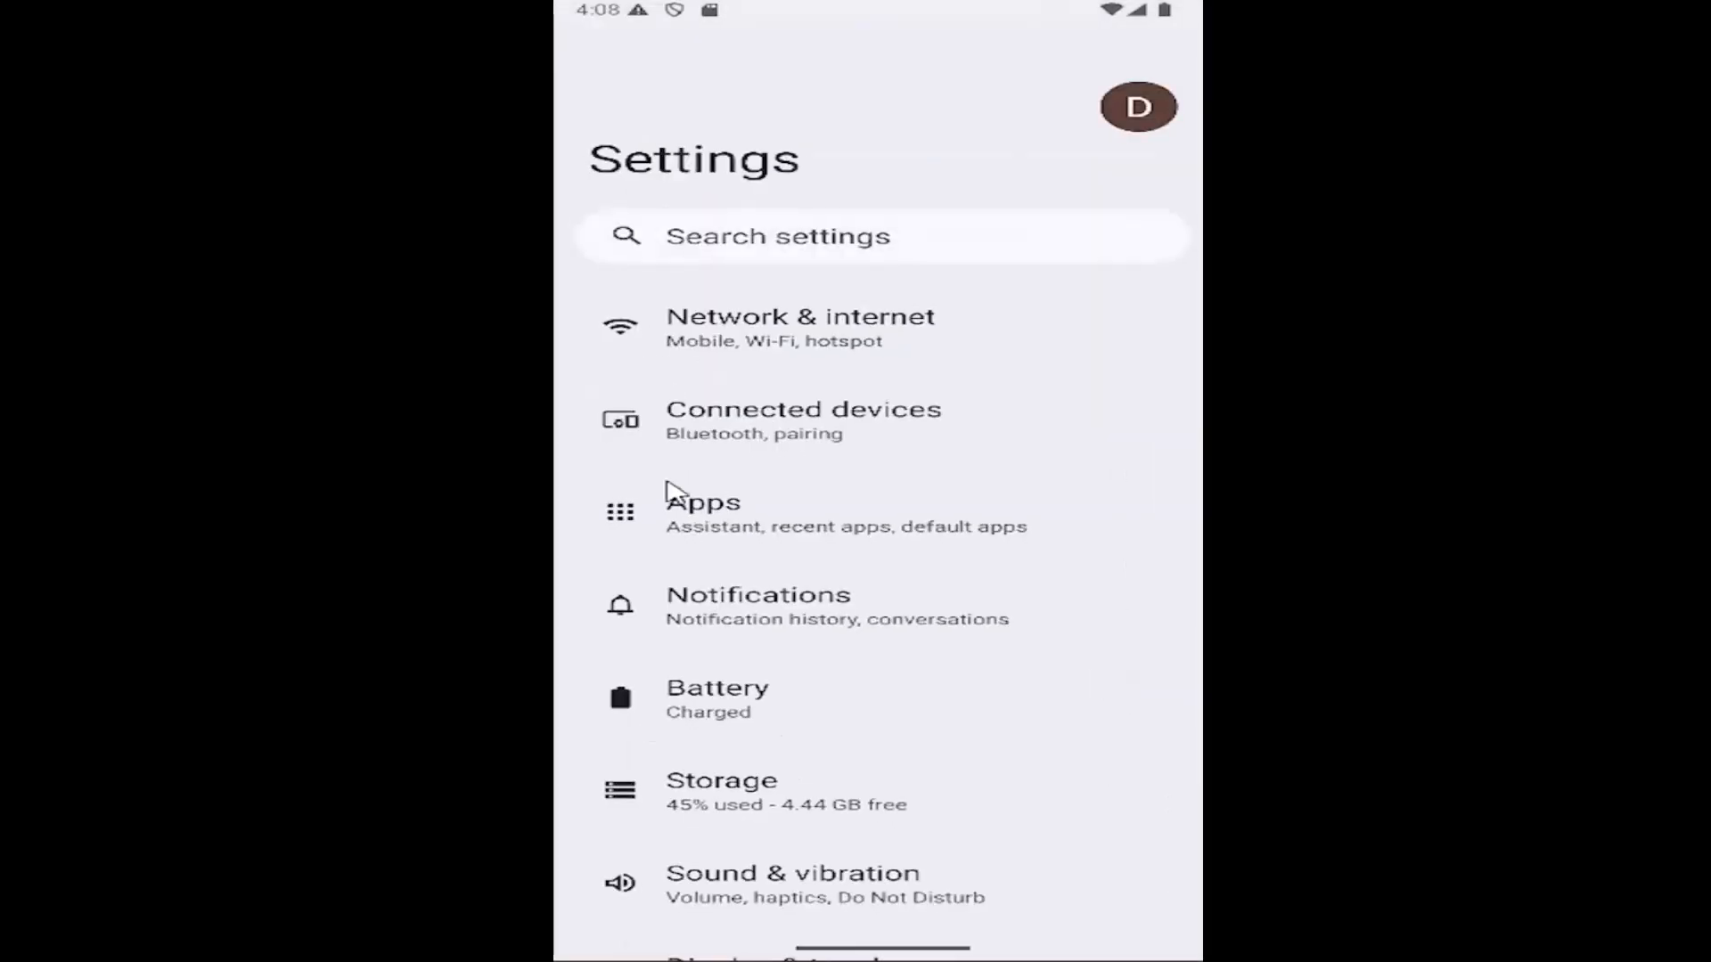
{"action": "left_click", "coordinate": [762, 521]}
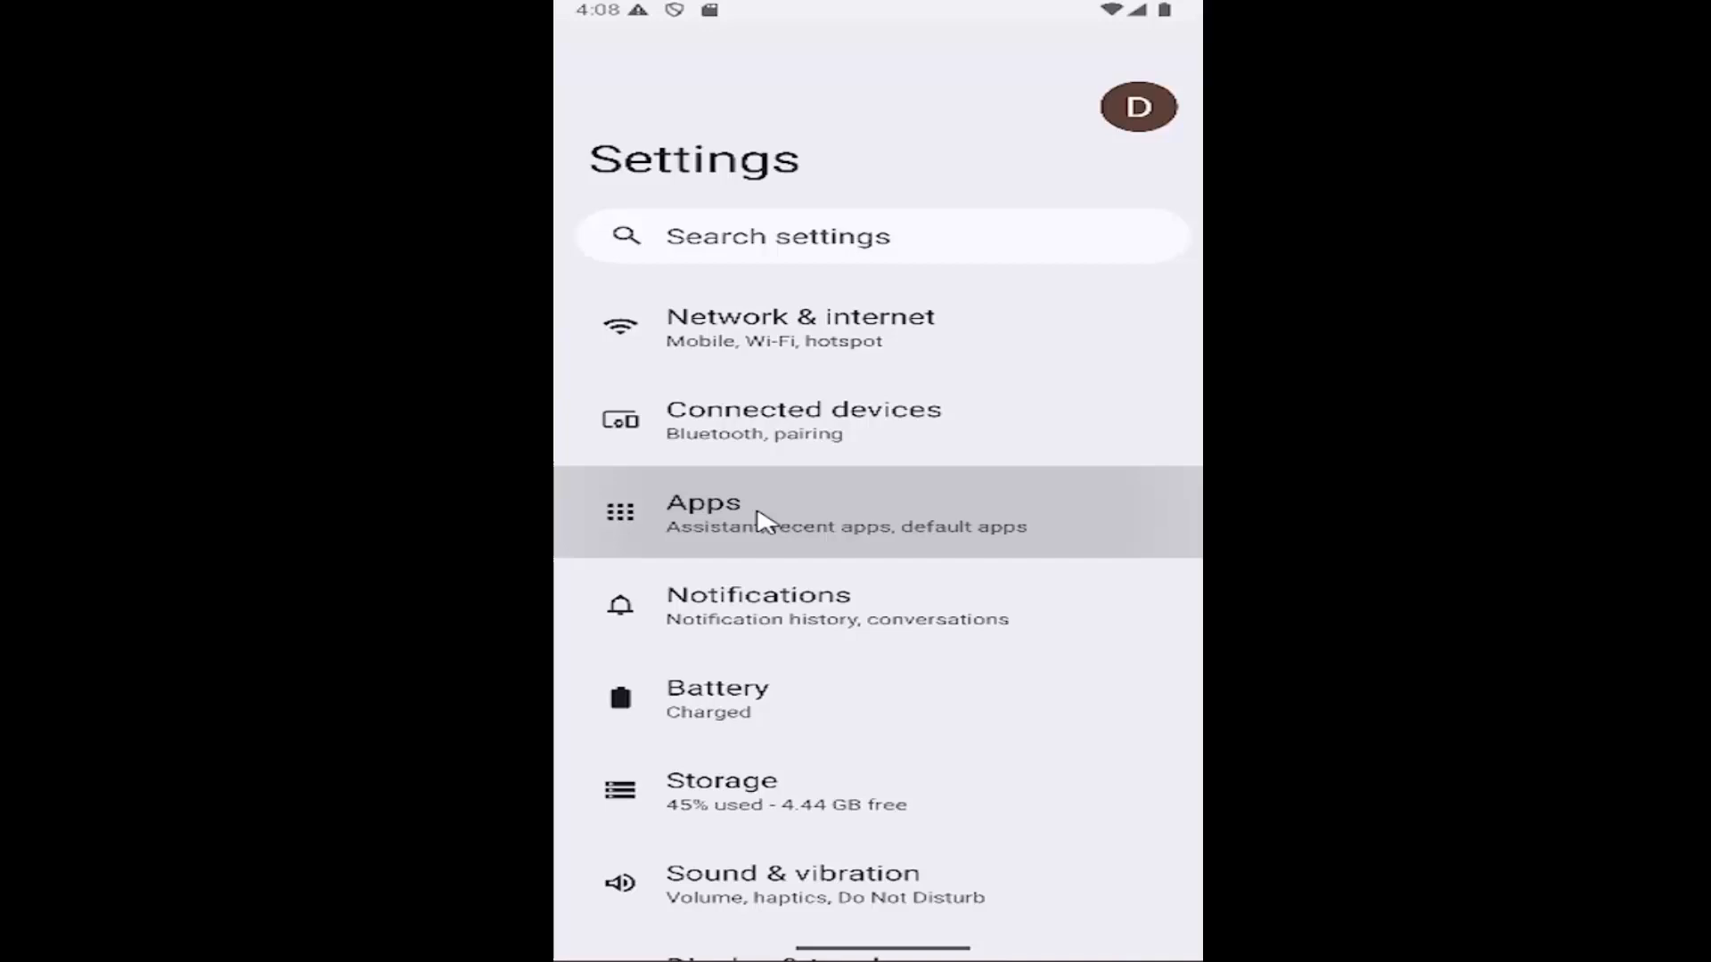
{"action": "left_click", "coordinate": [738, 513]}
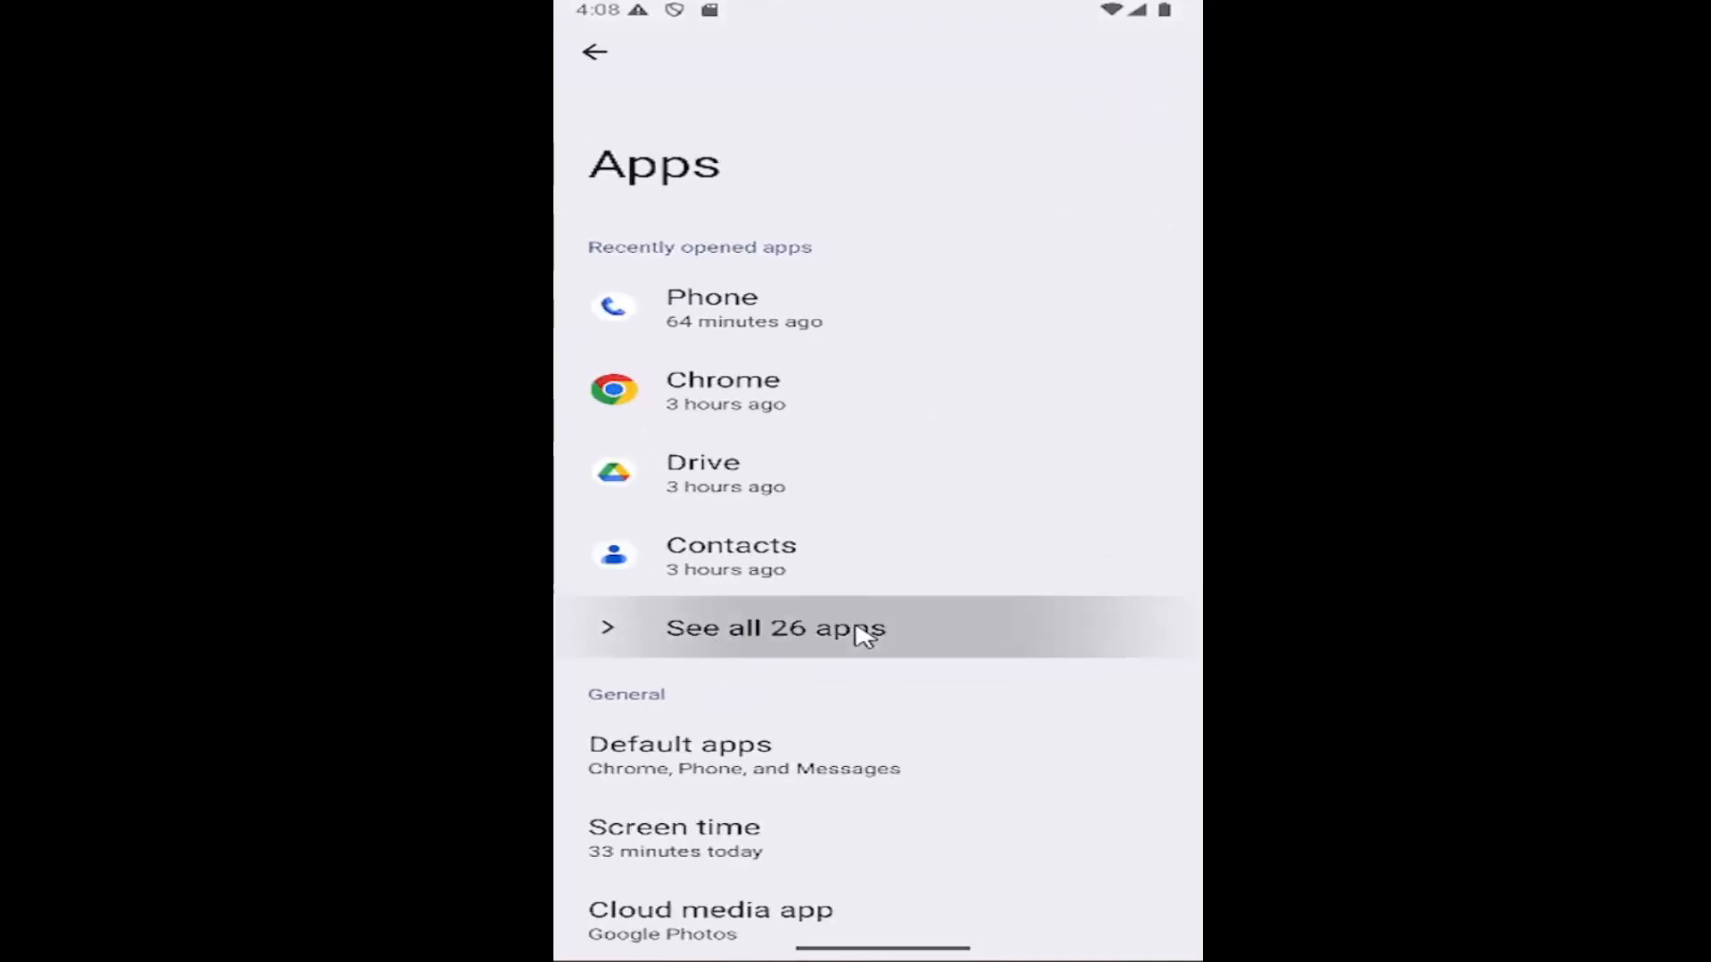
{"action": "left_click", "coordinate": [773, 627]}
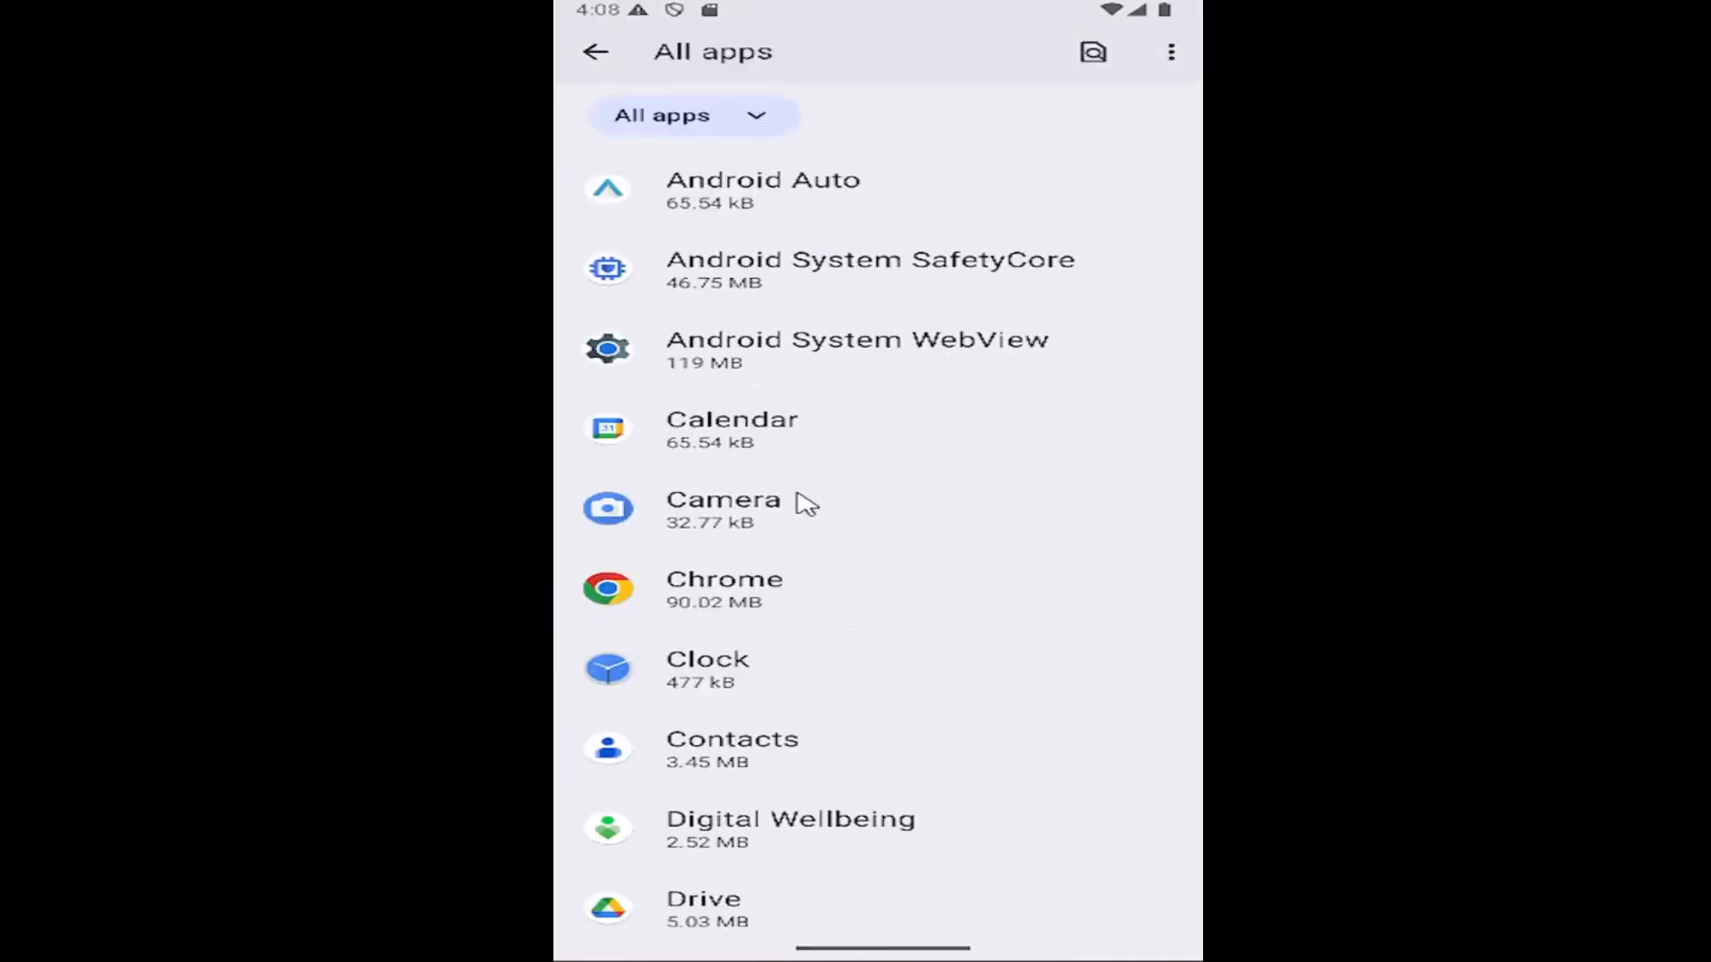
Step: Show Messages' Storage & cache details (5.47 MB user data, 819 kB cache, 9.34 MB total)
{"action": "scroll", "scroll_direction": "down", "scroll_amount": 3}
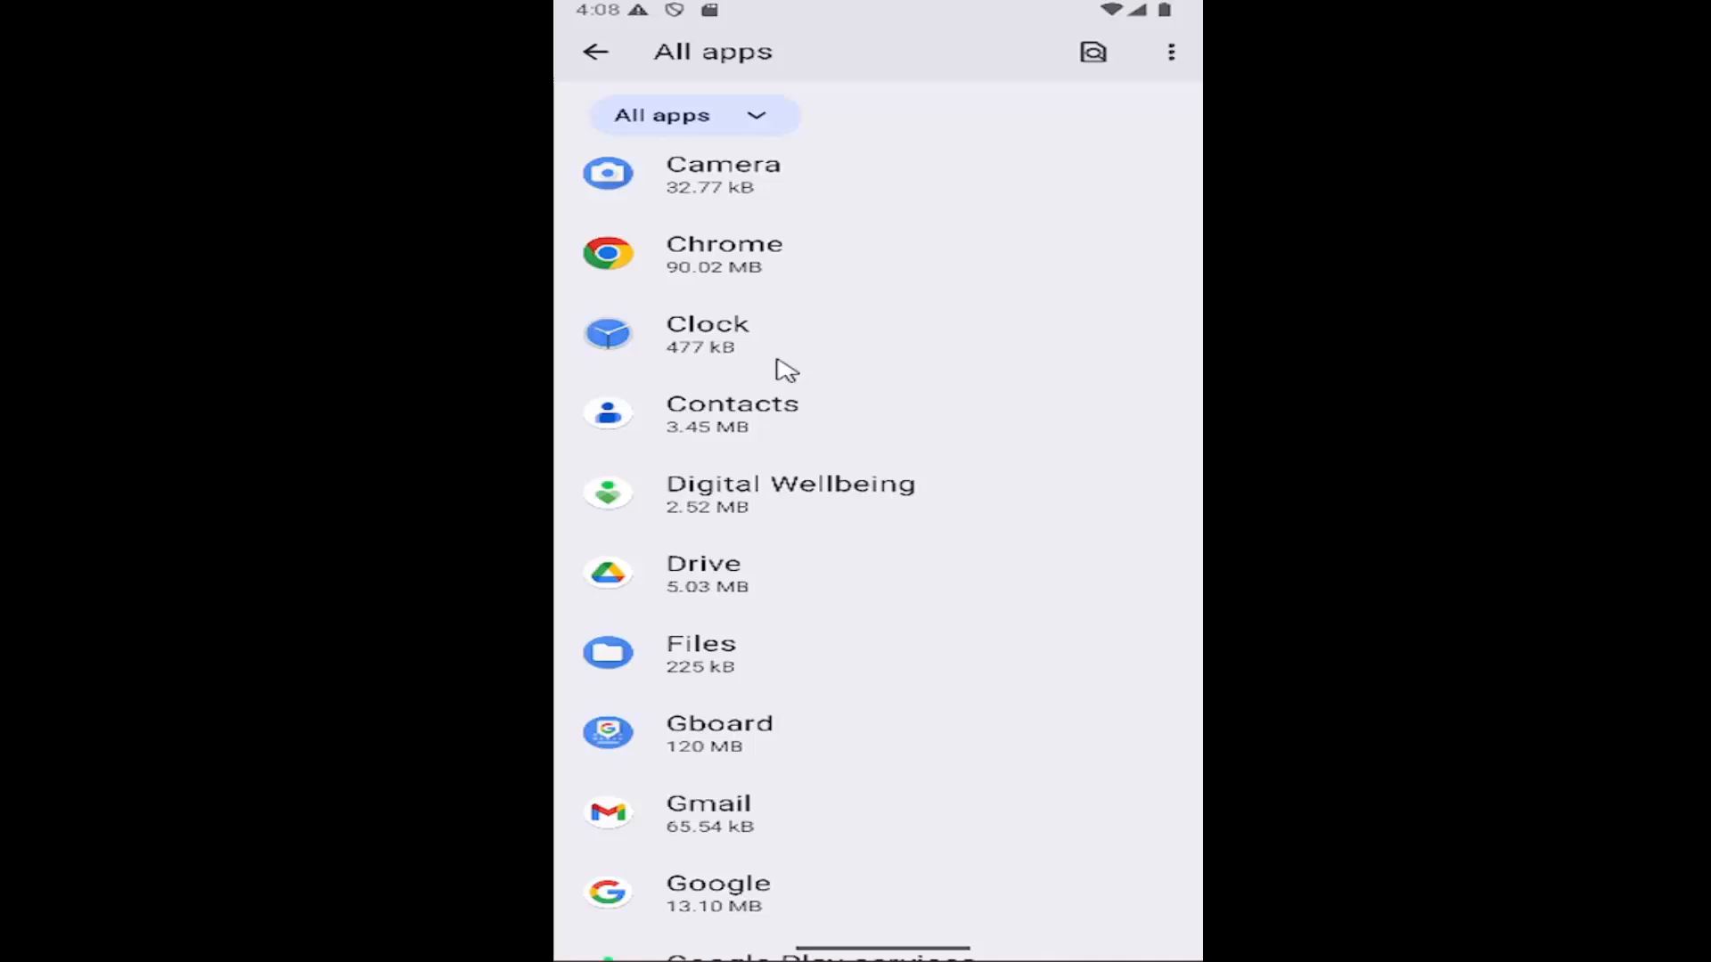
{"action": "scroll", "scroll_direction": "down", "scroll_amount": 3}
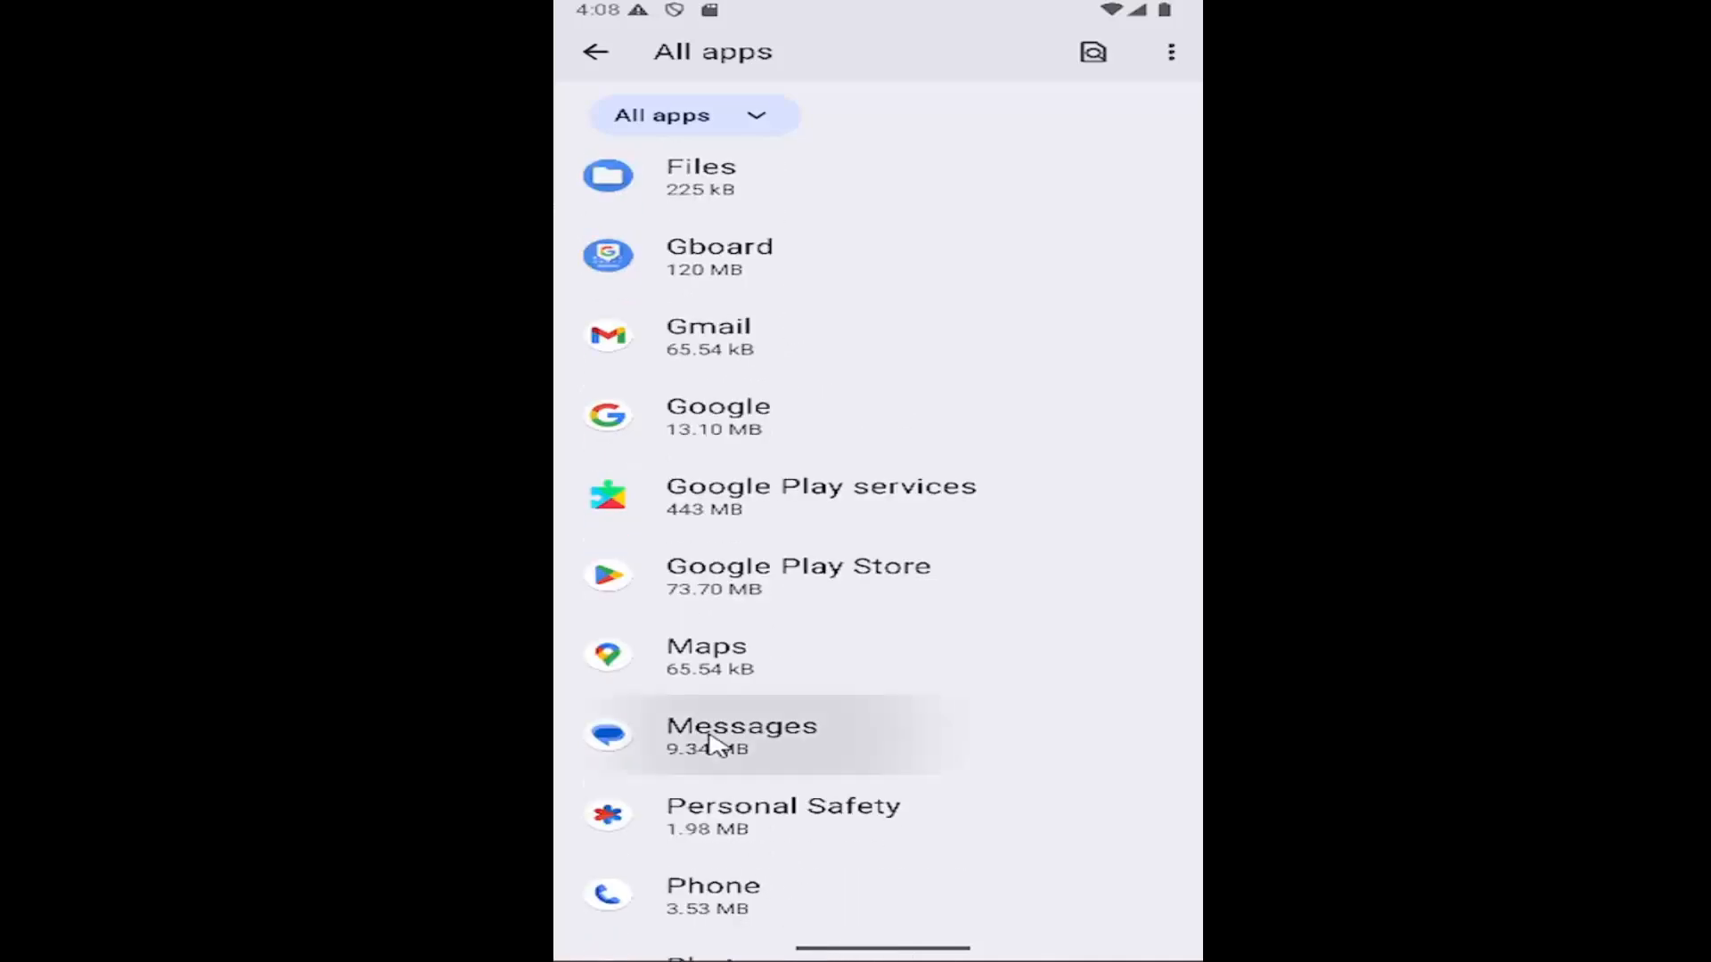
{"action": "left_click", "coordinate": [741, 734]}
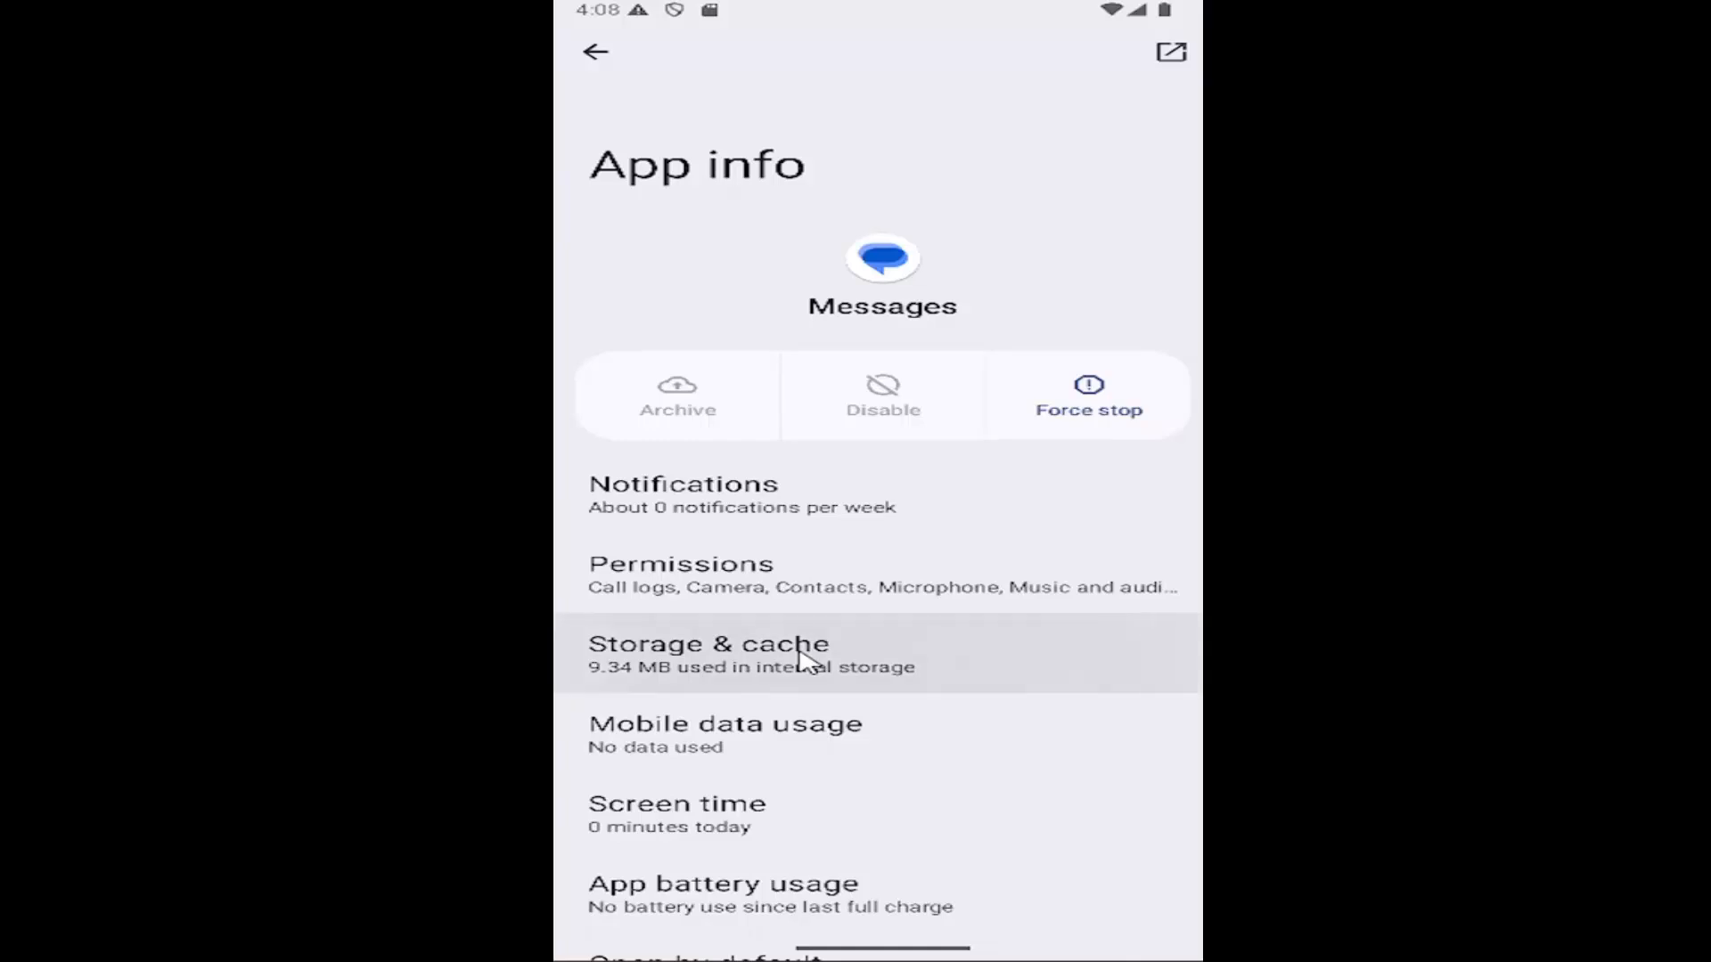
{"action": "left_click", "coordinate": [742, 651]}
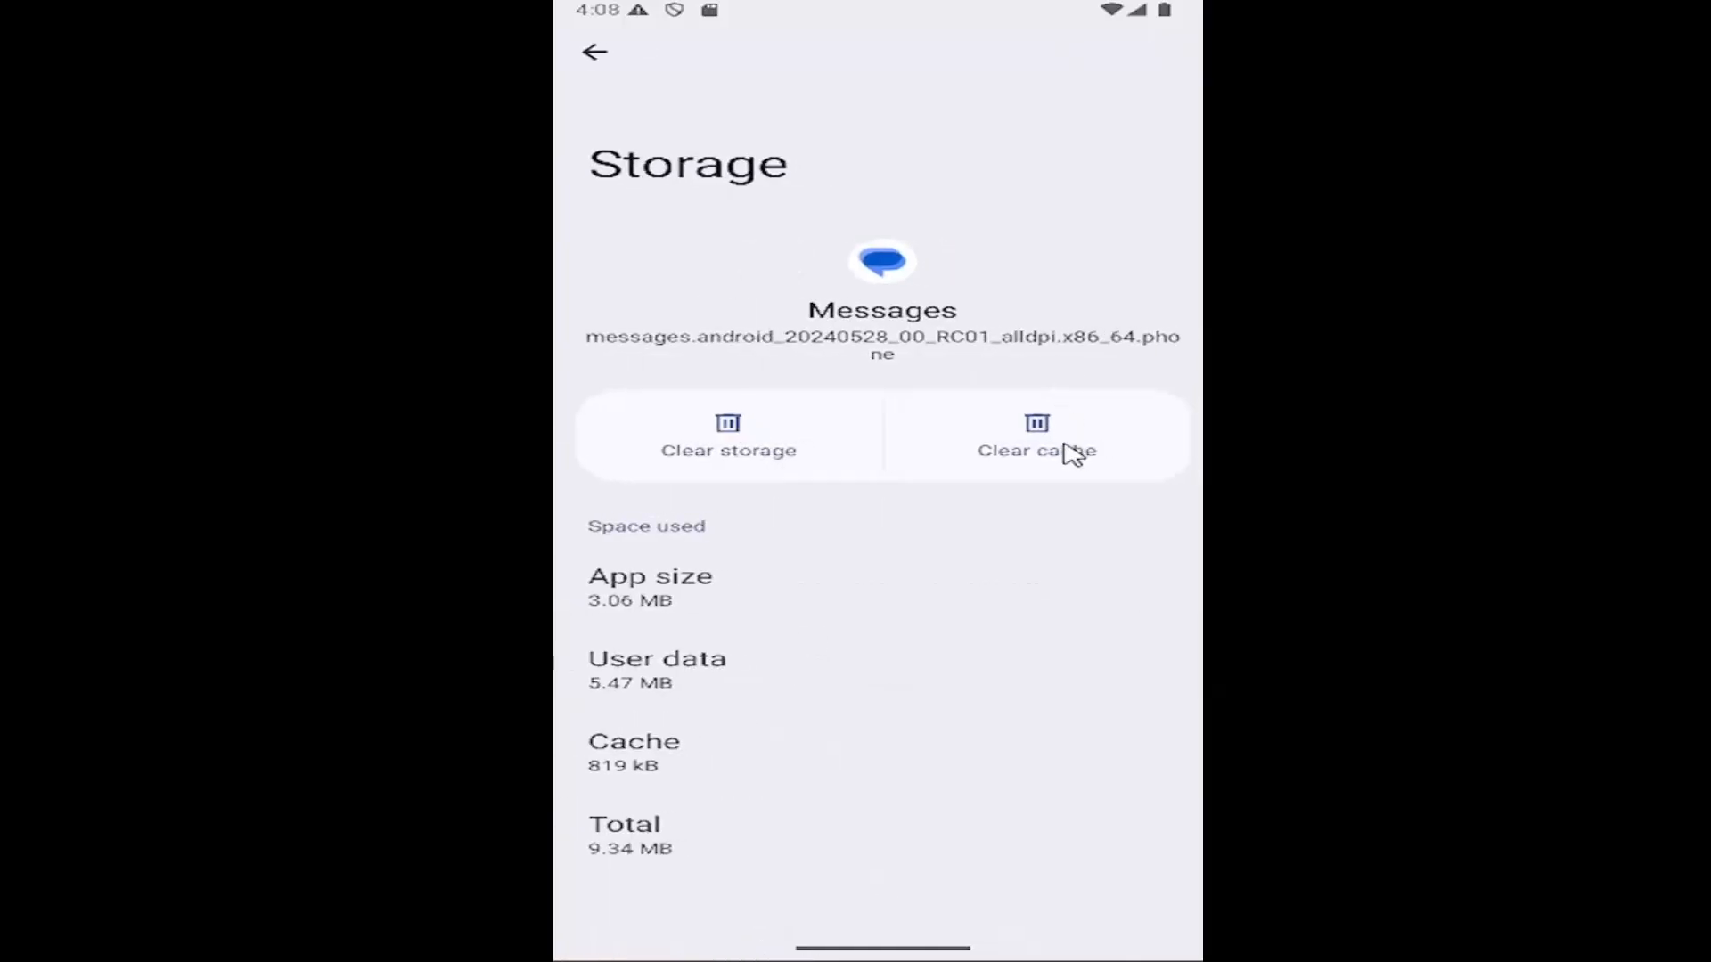
Step: Clear the Messages cache to 0 B and start clearing its storage
{"action": "left_click", "coordinate": [1037, 451]}
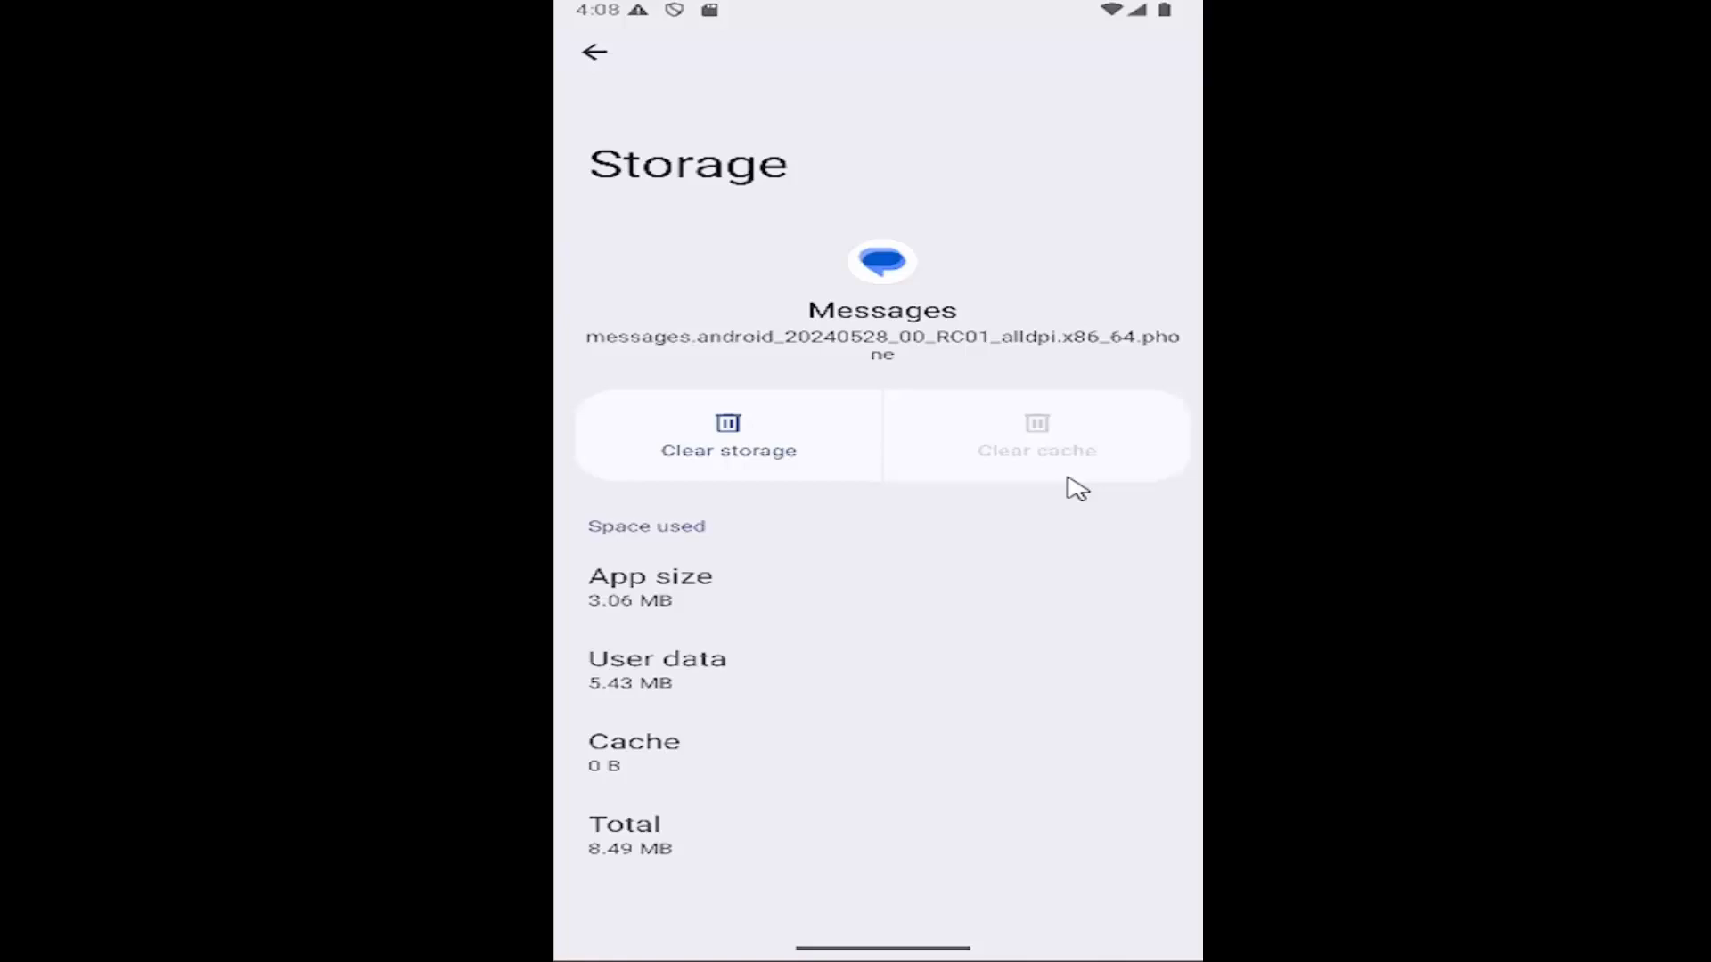
{"action": "mouse_move", "coordinate": [853, 312]}
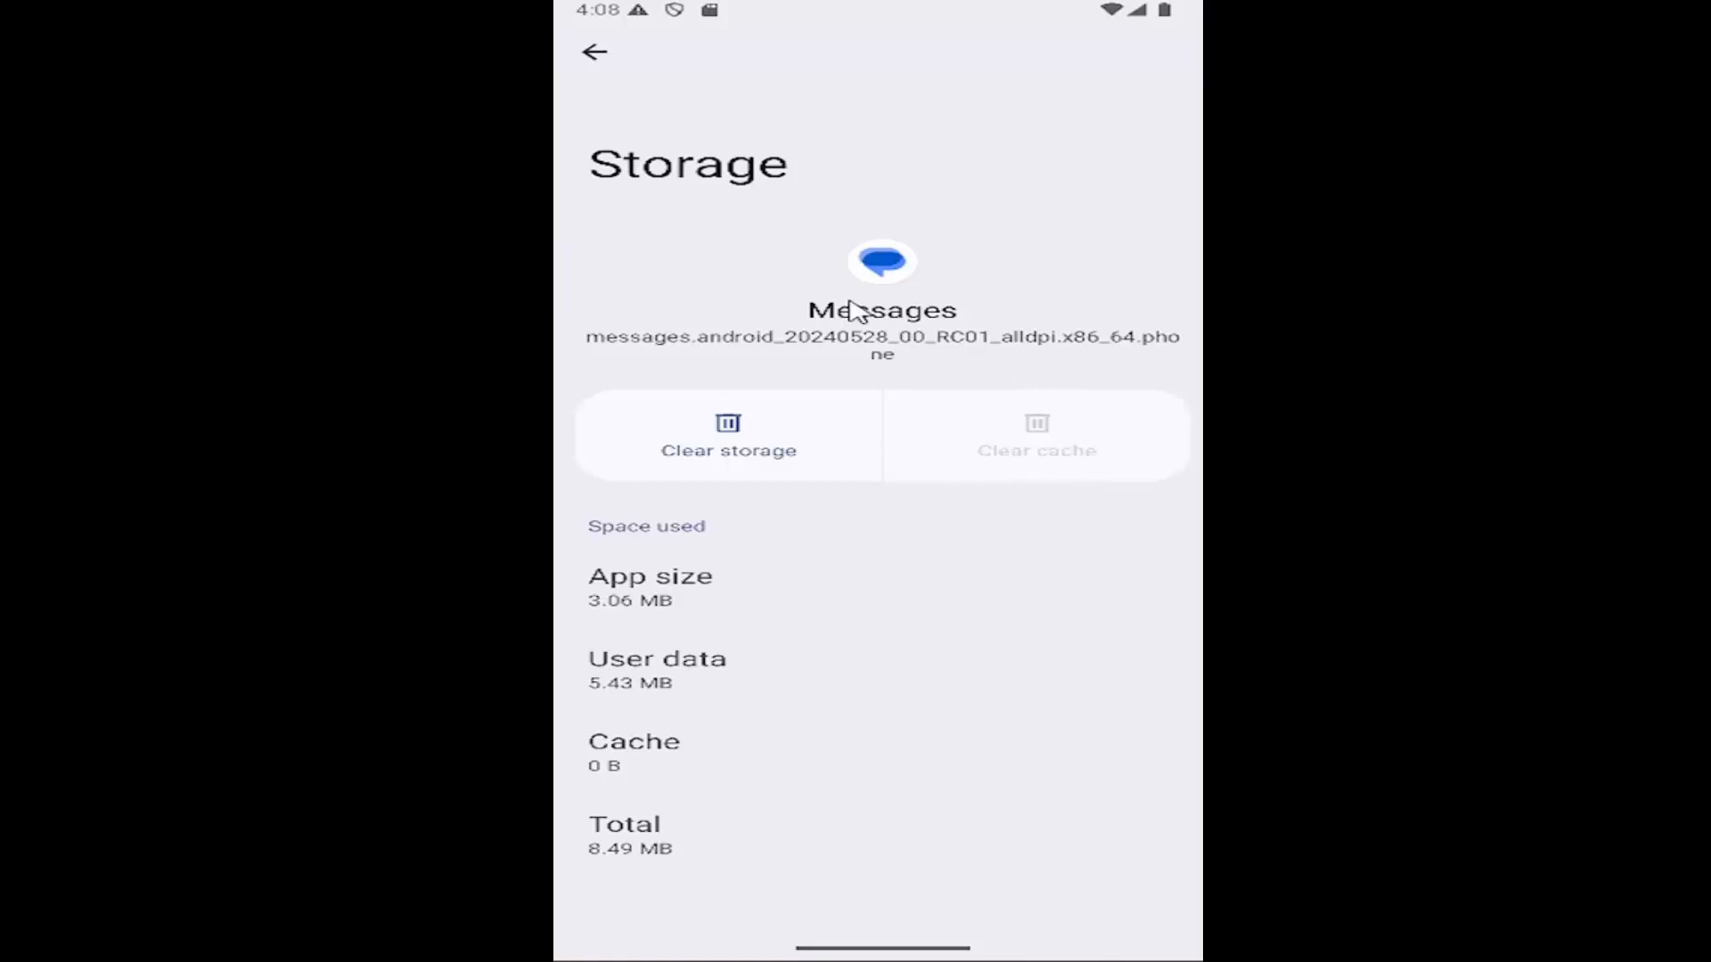
{"action": "mouse_move", "coordinate": [764, 449]}
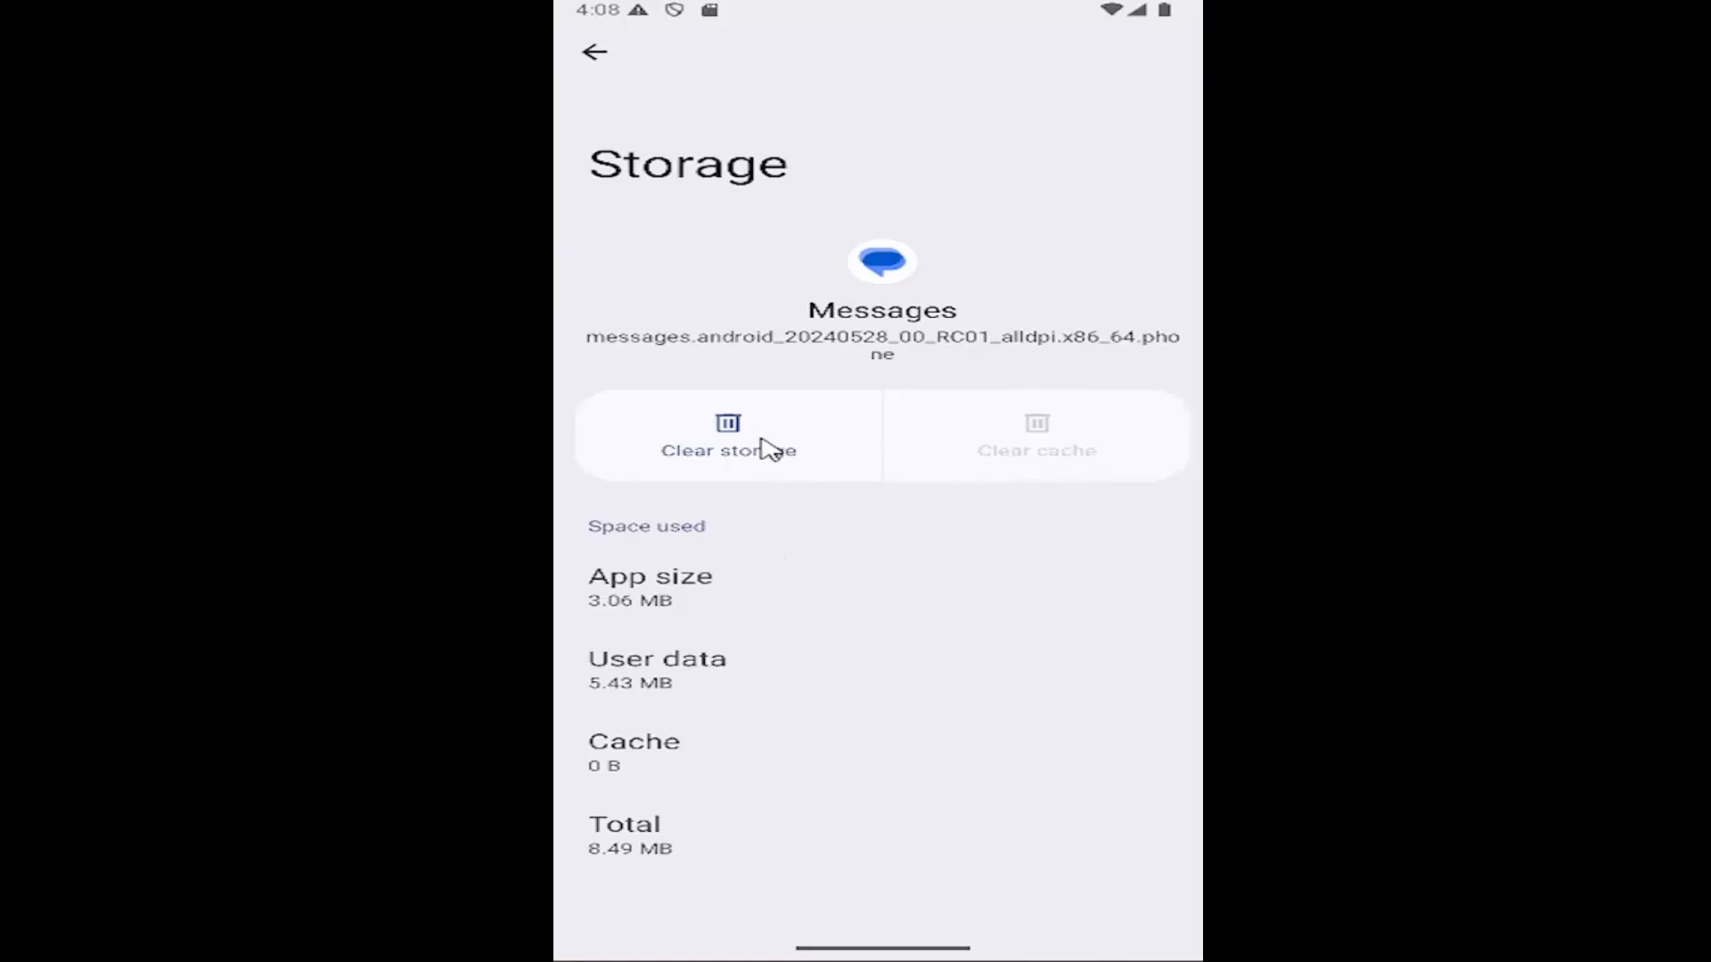
{"action": "left_click", "coordinate": [731, 440]}
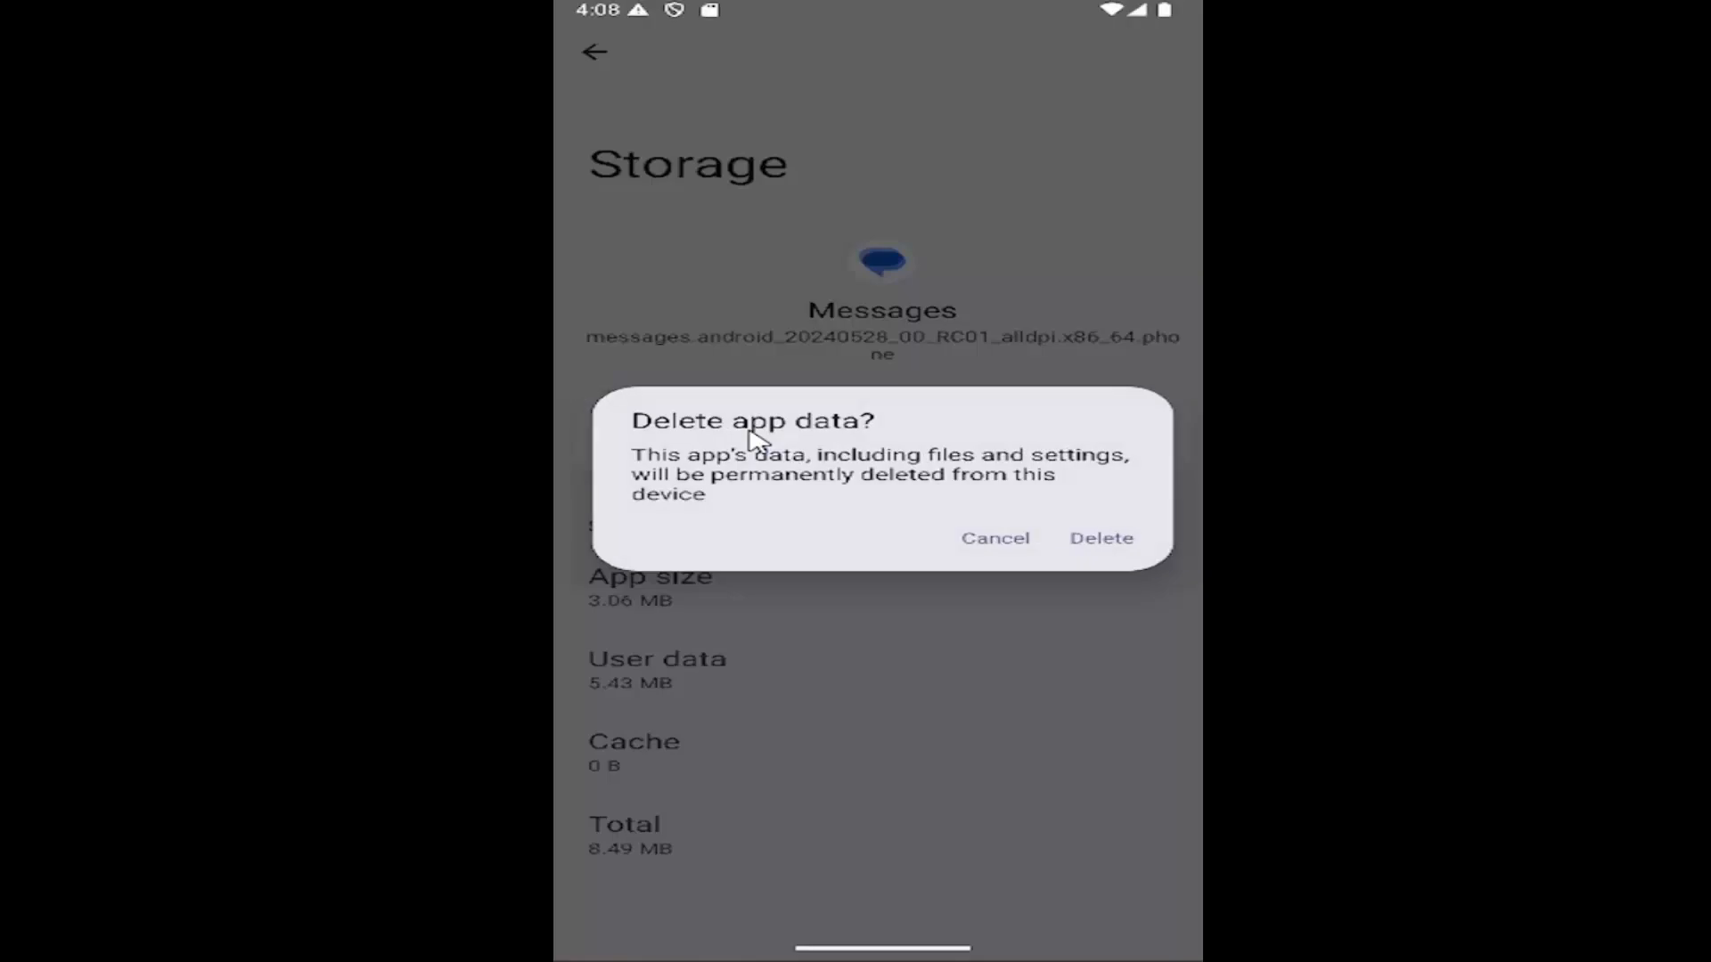
{"action": "mouse_move", "coordinate": [1119, 483]}
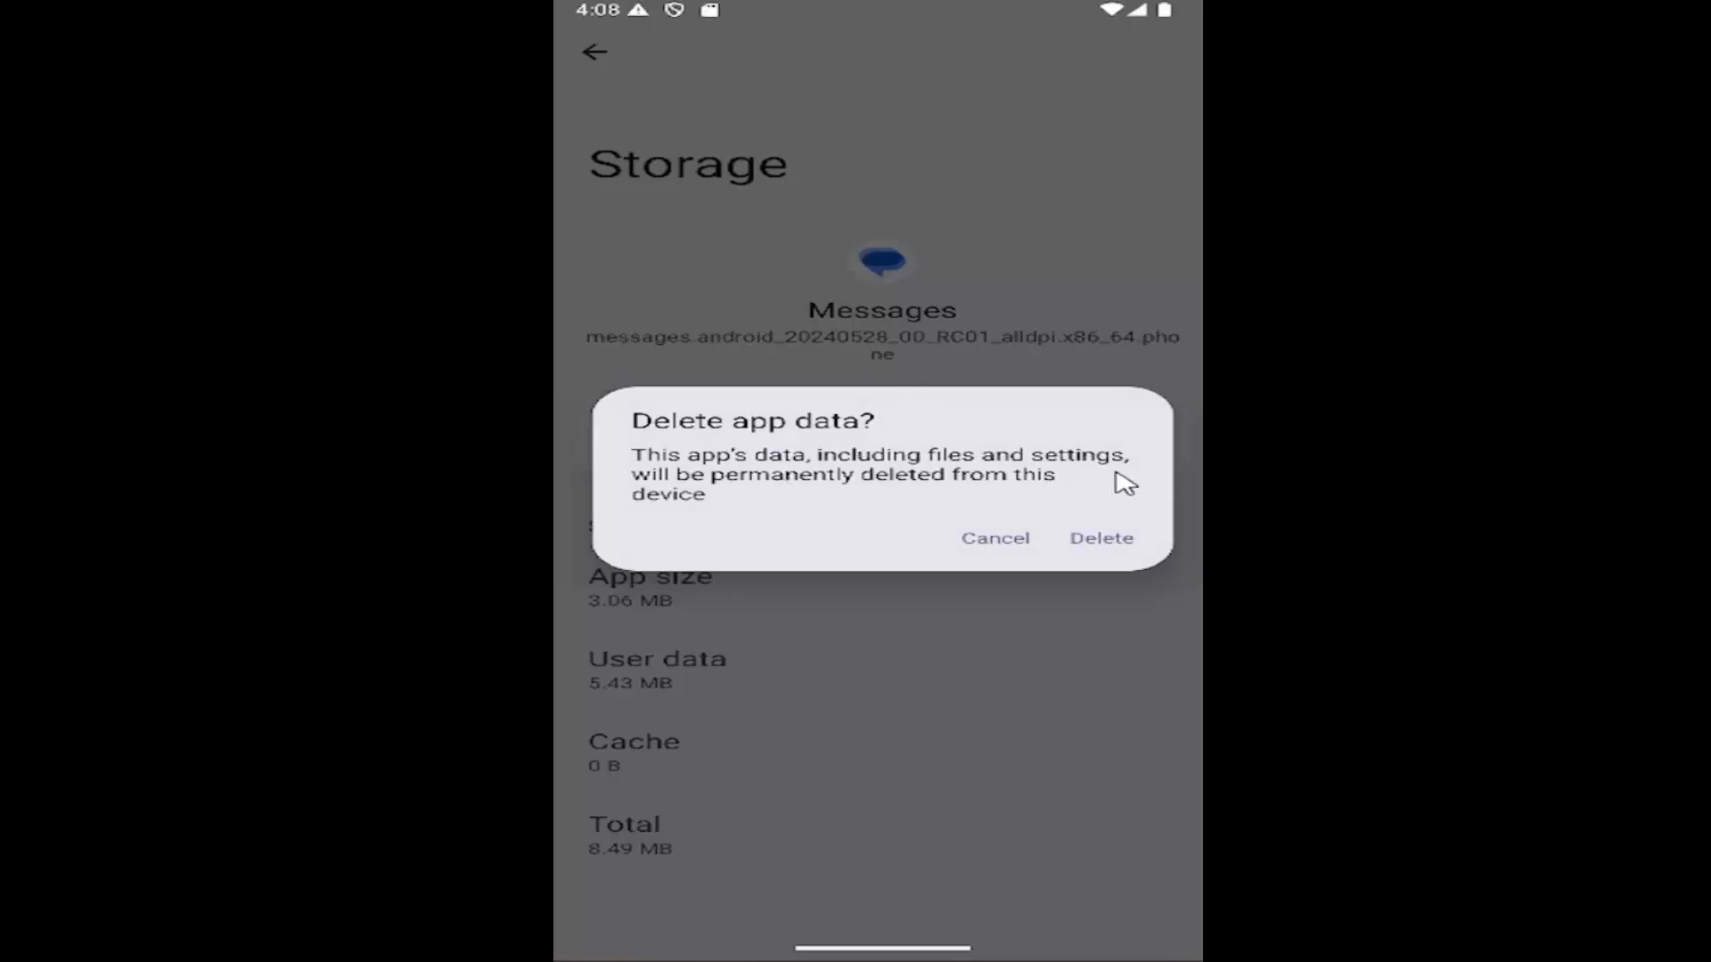
{"action": "mouse_move", "coordinate": [984, 417]}
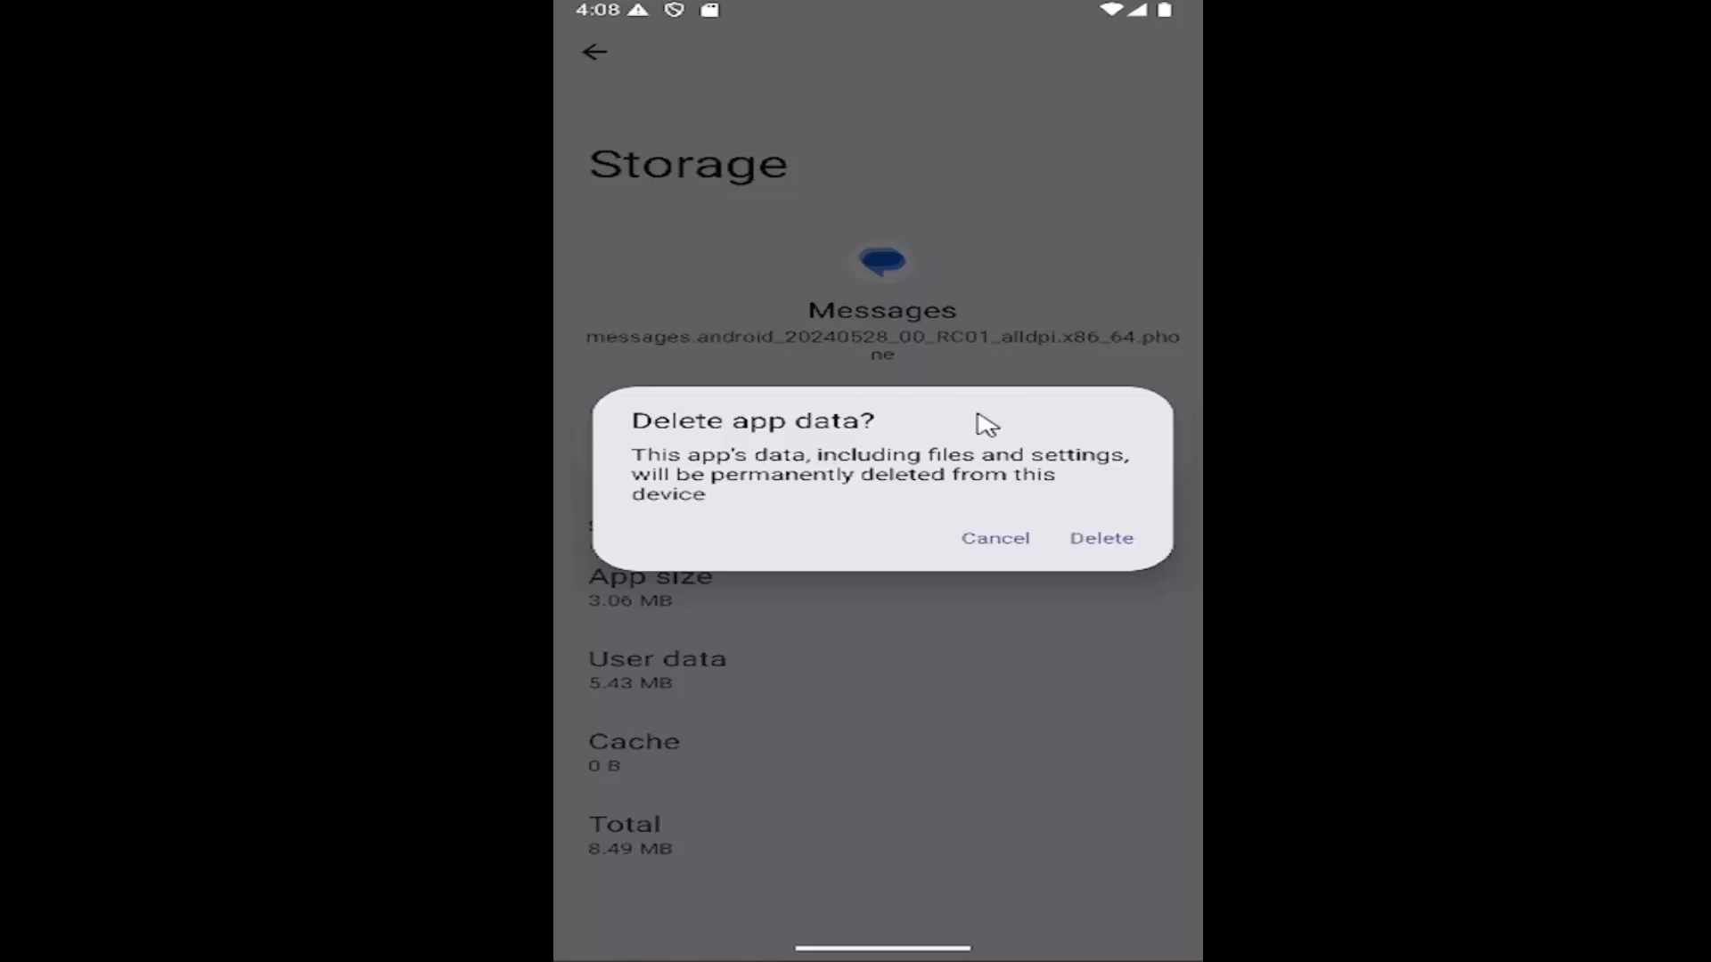
Step: Confirm deleting Messages app data so user data reads 0 B, then return to the Apps overview
{"action": "left_click", "coordinate": [1101, 538]}
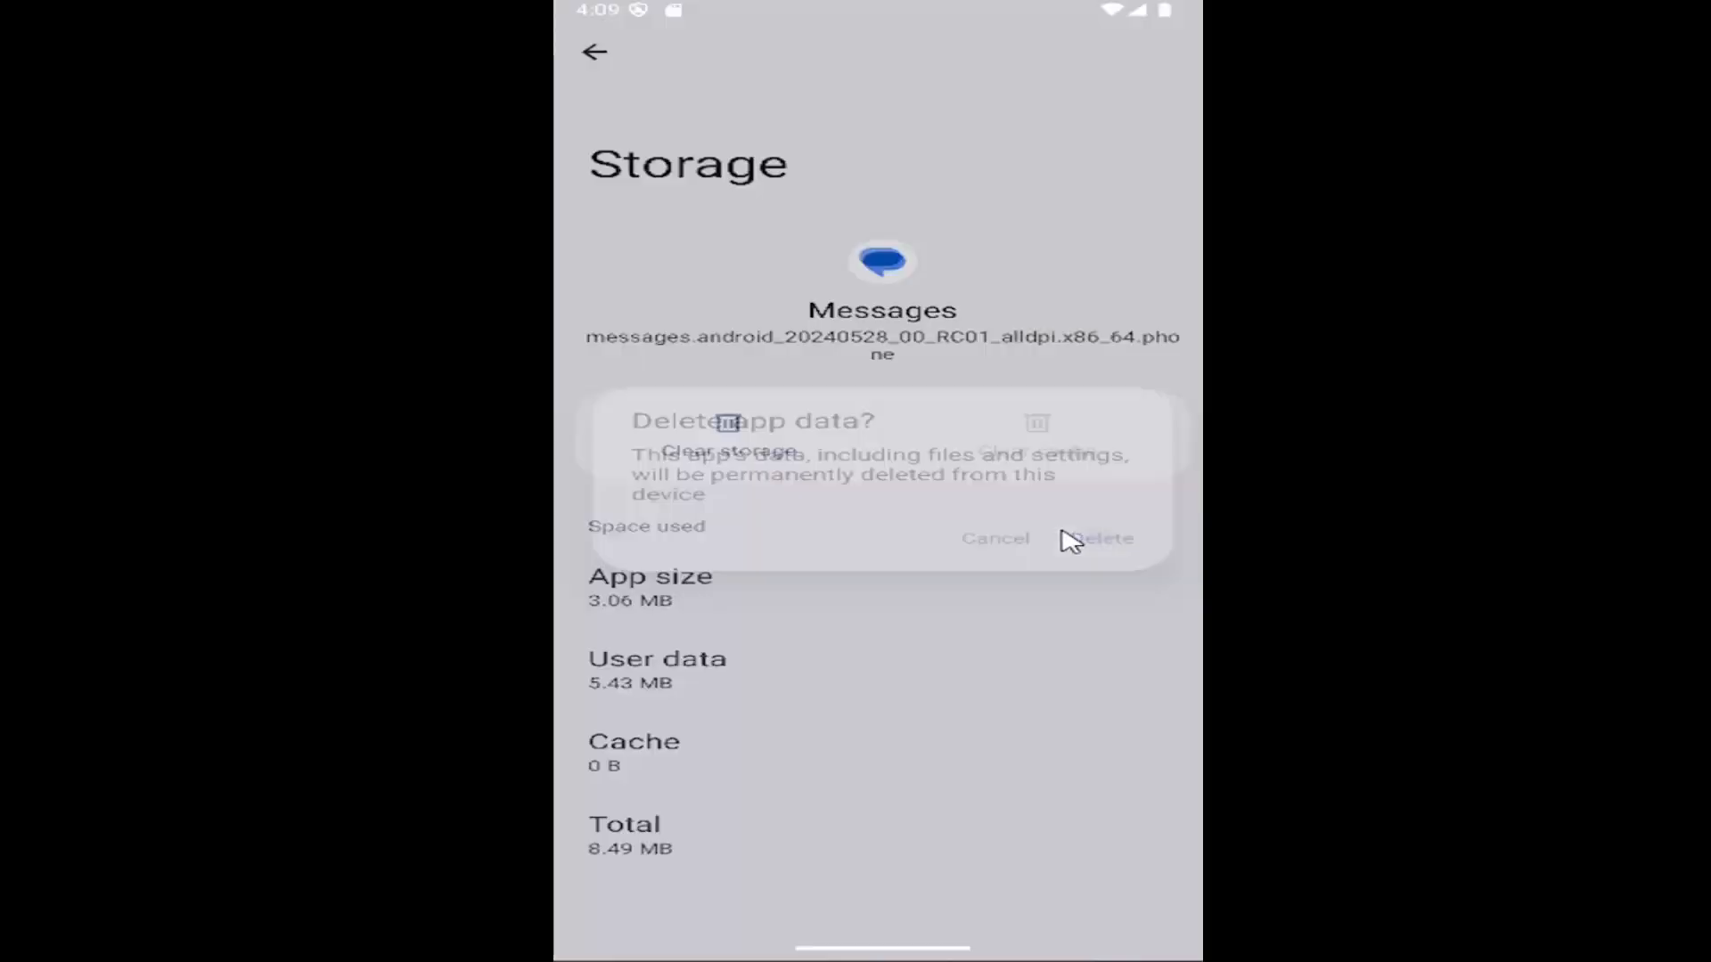
{"action": "left_click", "coordinate": [1103, 538]}
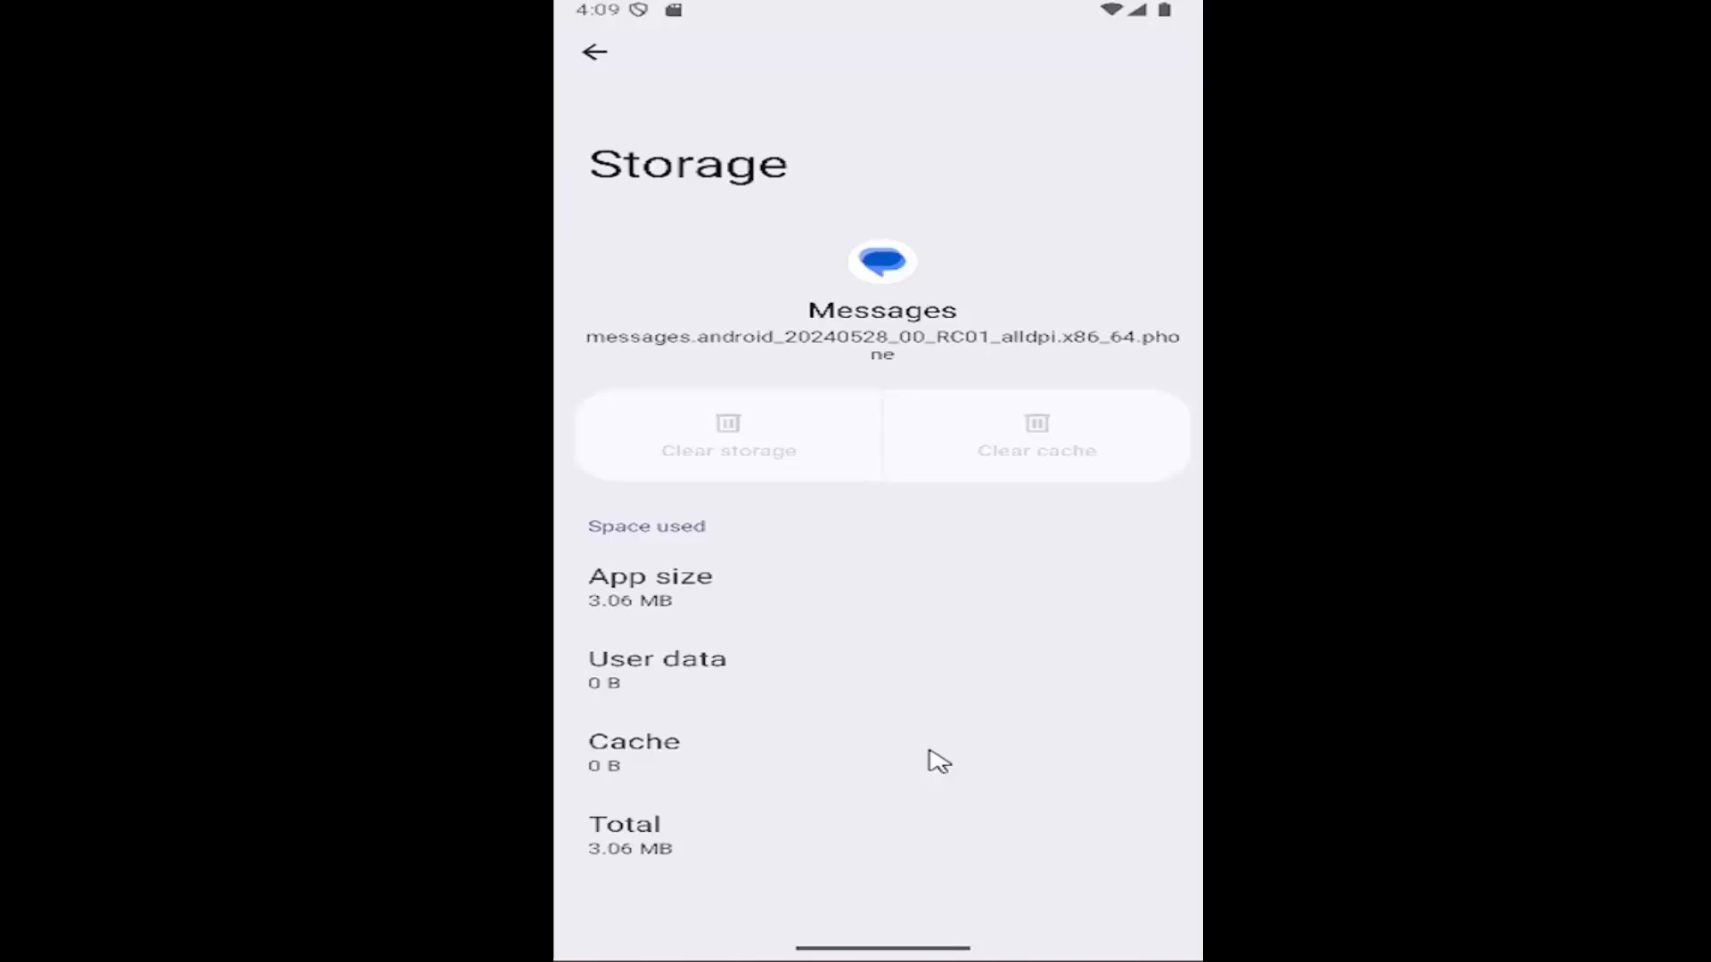
{"action": "mouse_move", "coordinate": [809, 674]}
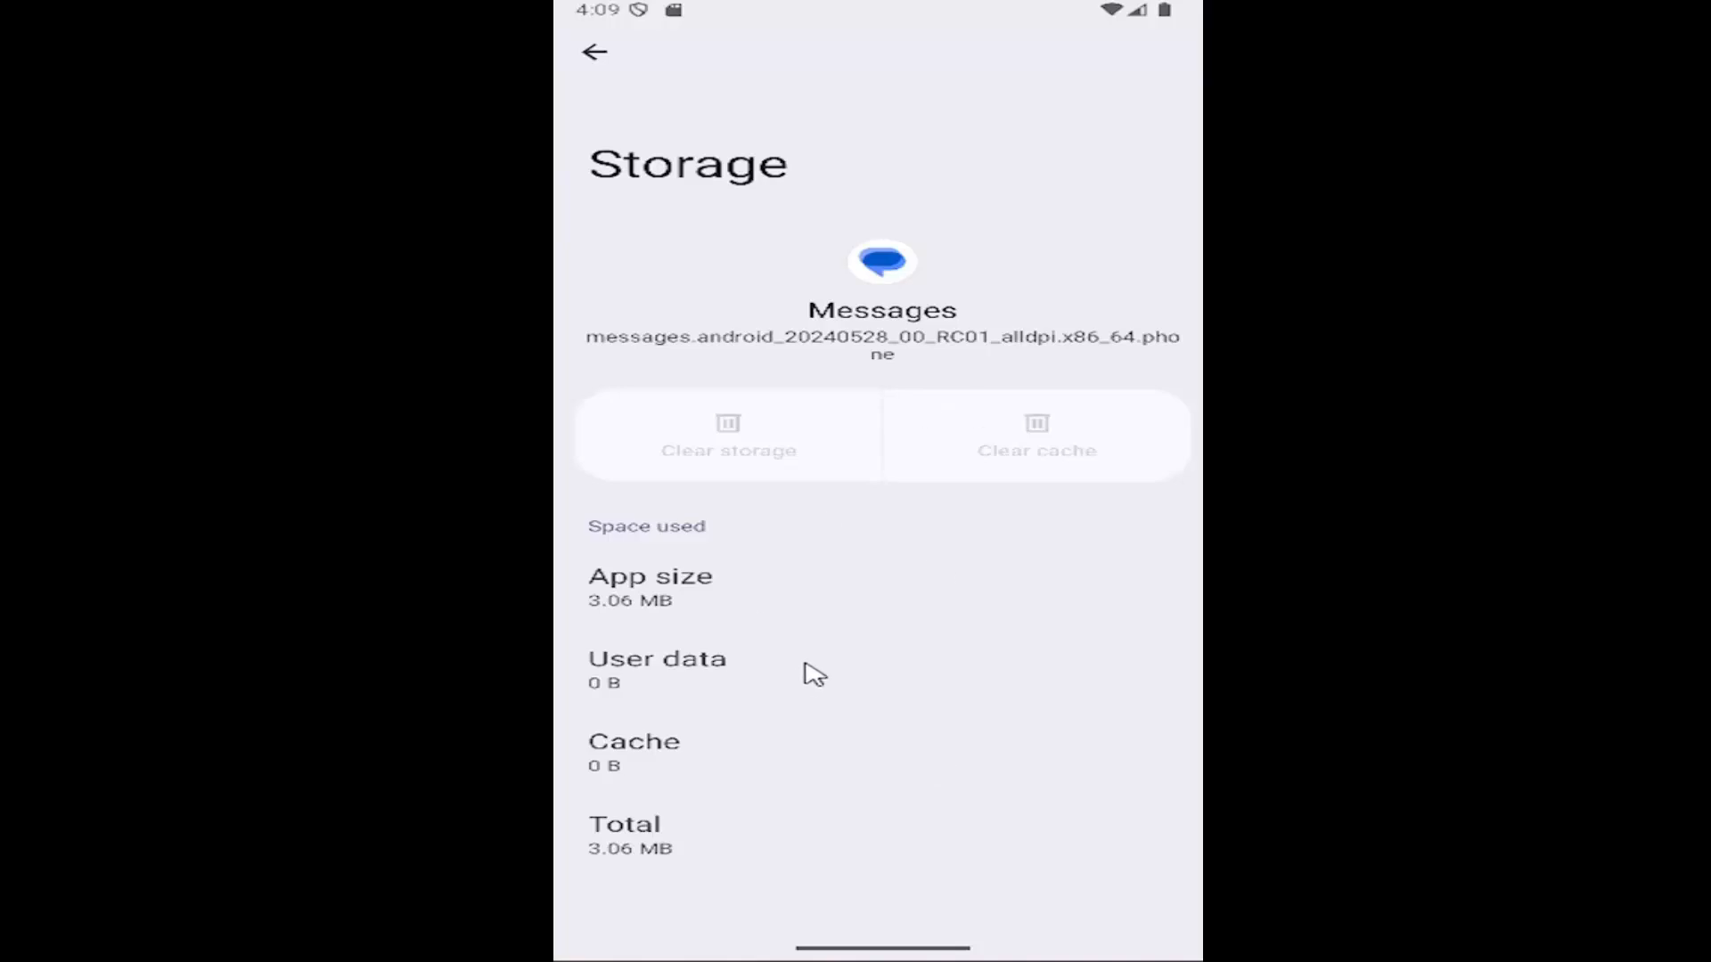
{"action": "left_click", "coordinate": [596, 50]}
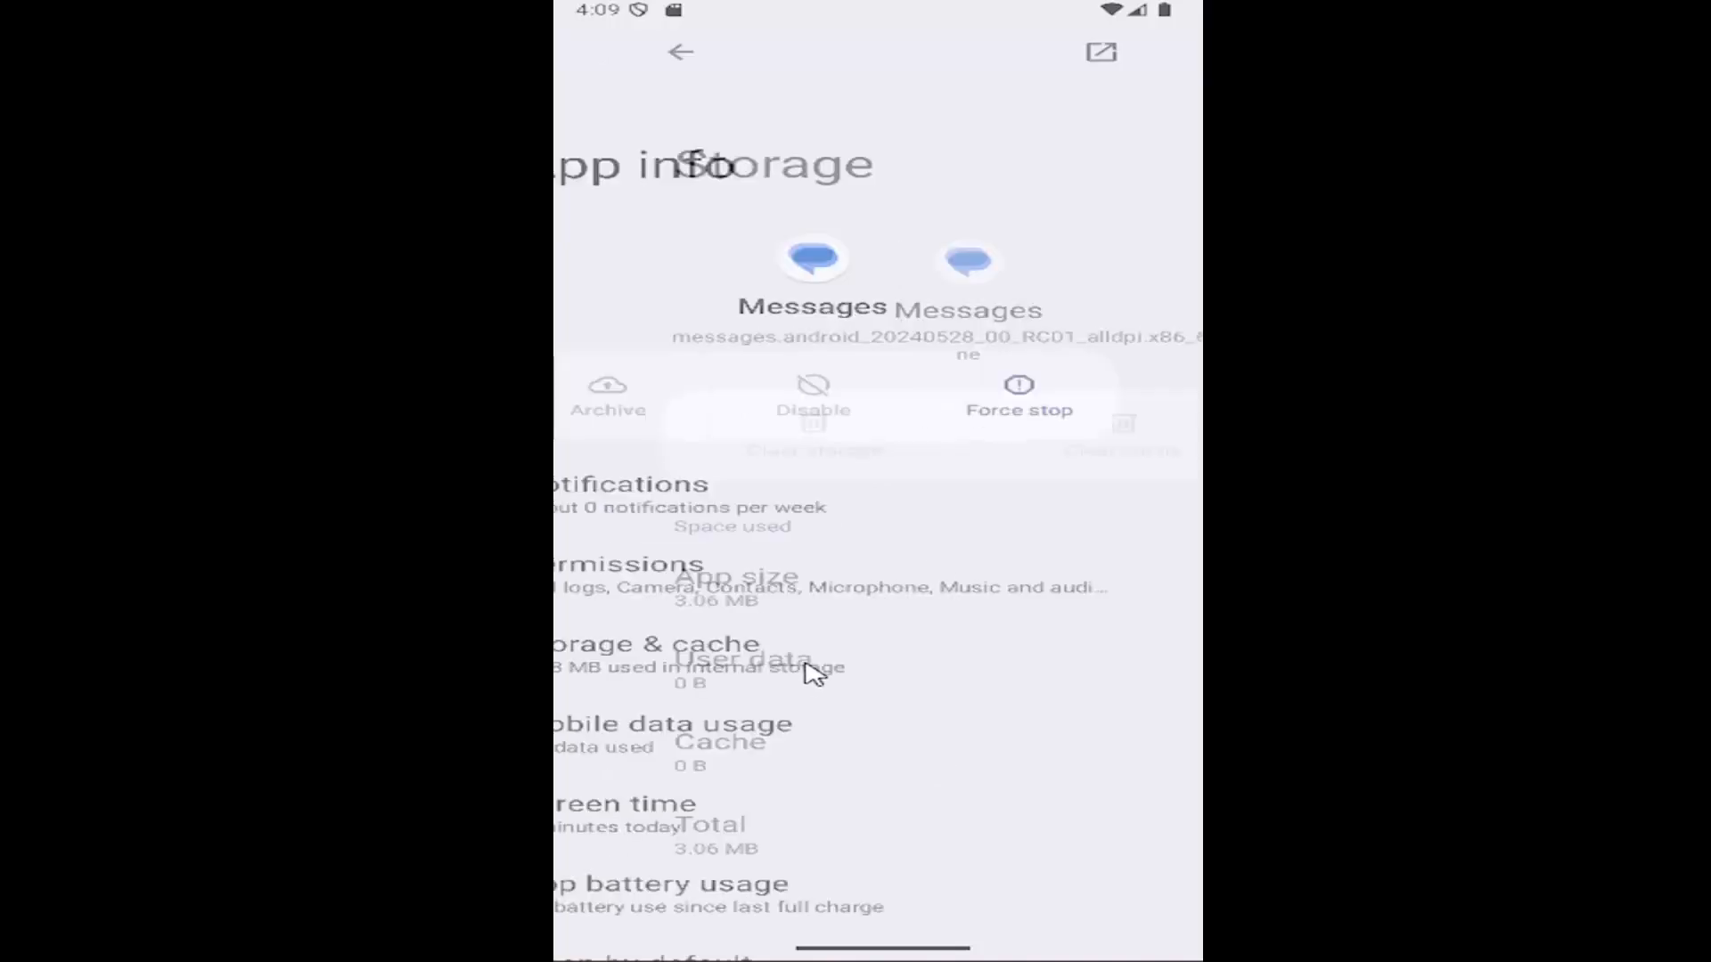
{"action": "left_click", "coordinate": [680, 50]}
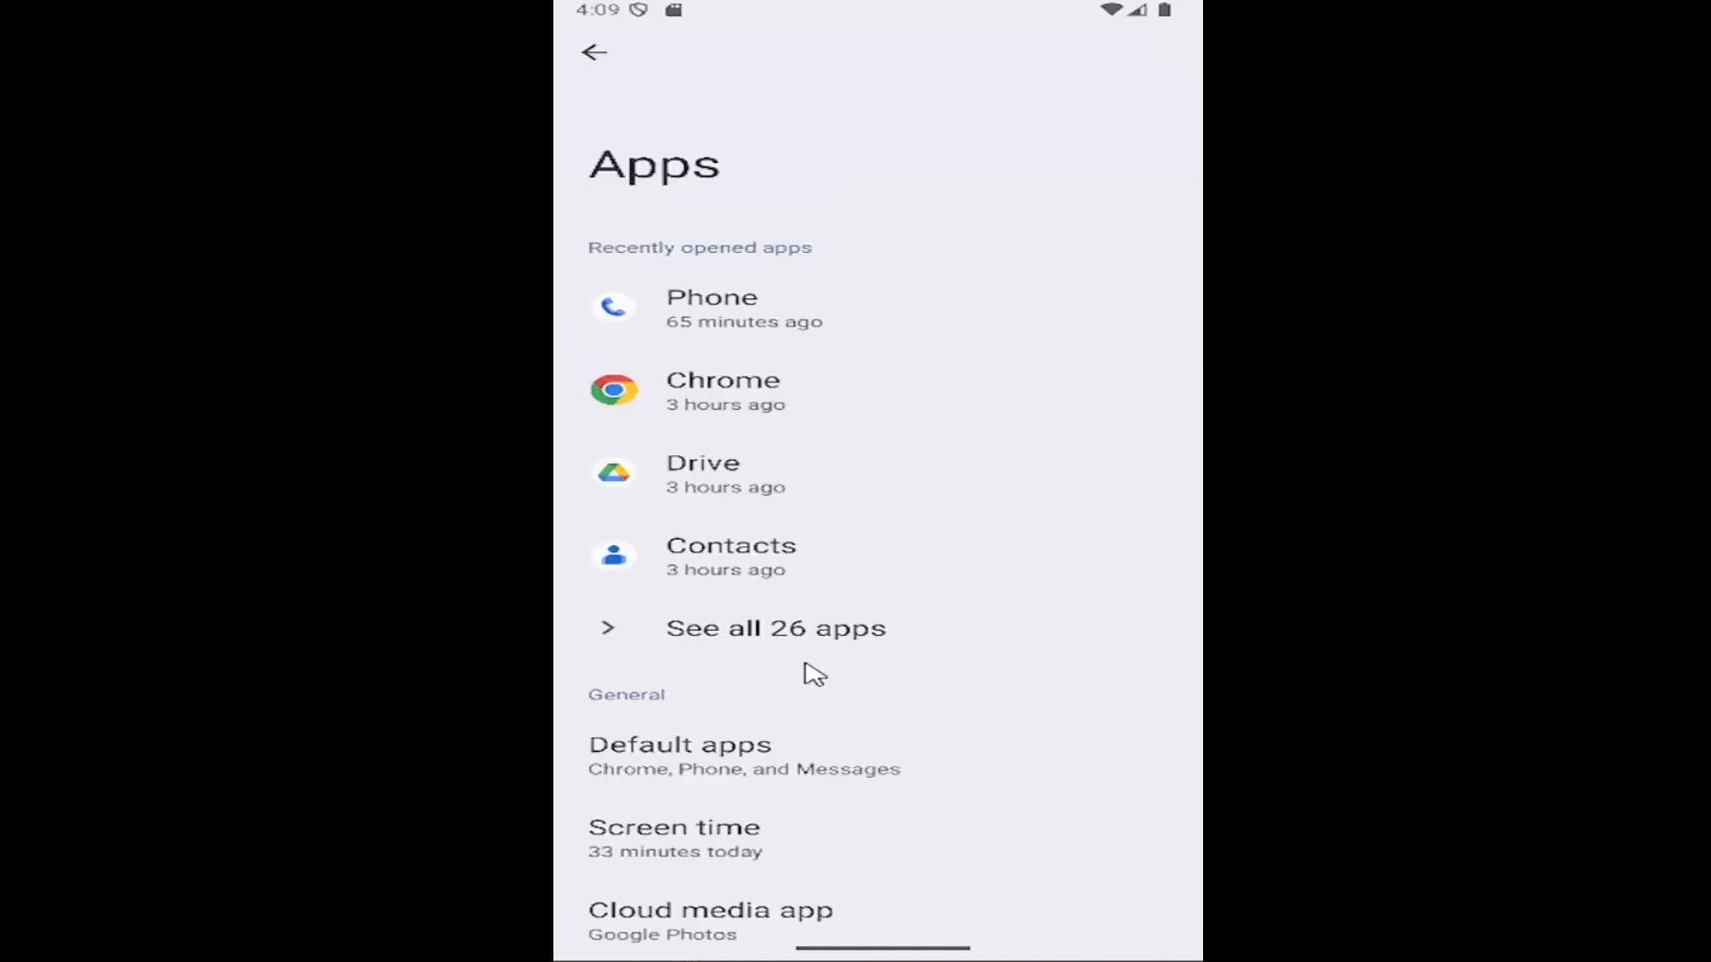